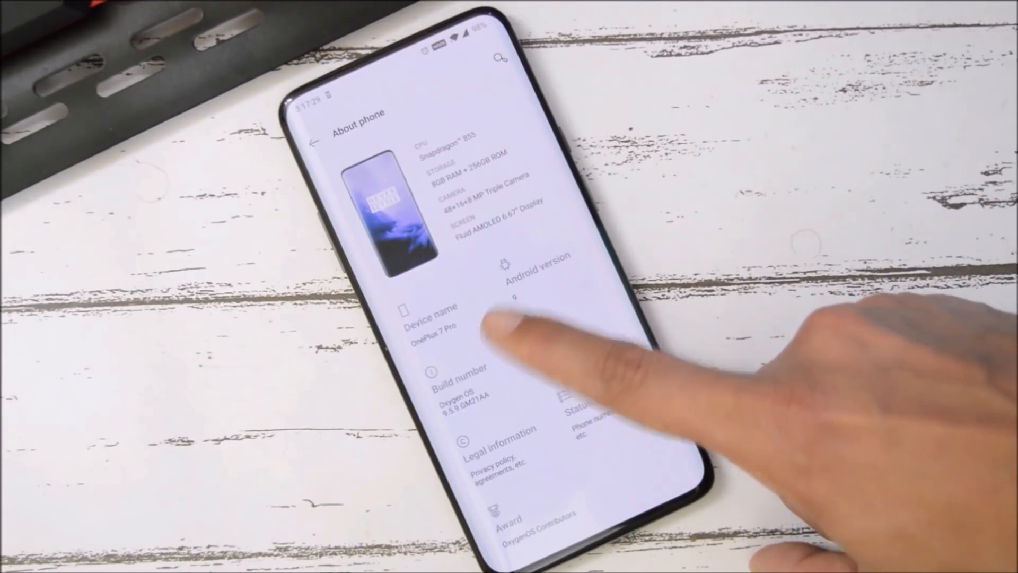
Step: Reach Gaming mode and show Haptic feedback enhancement enabled for PUBG MOBILE
click(527, 279)
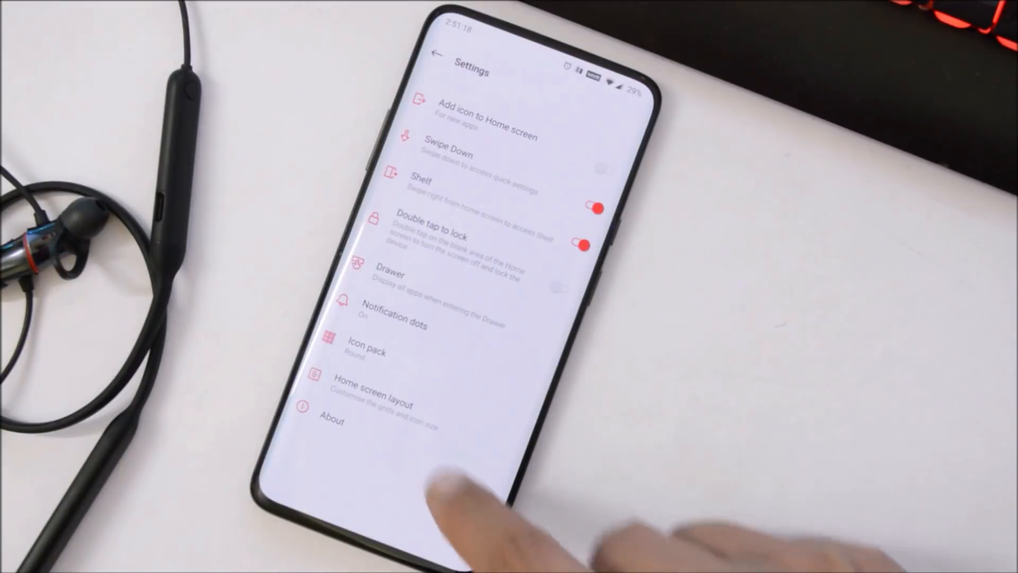
click(330, 420)
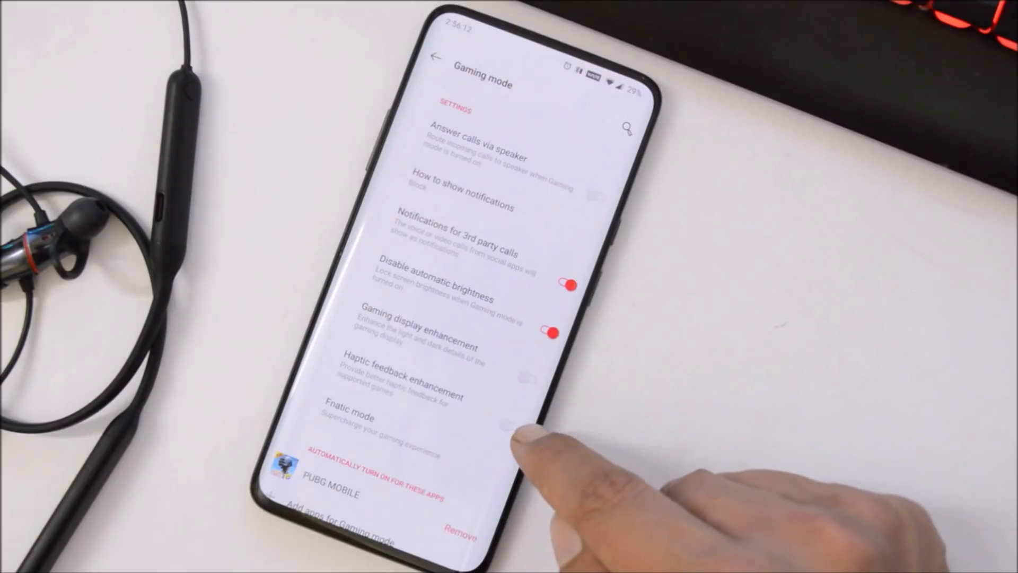
click(409, 381)
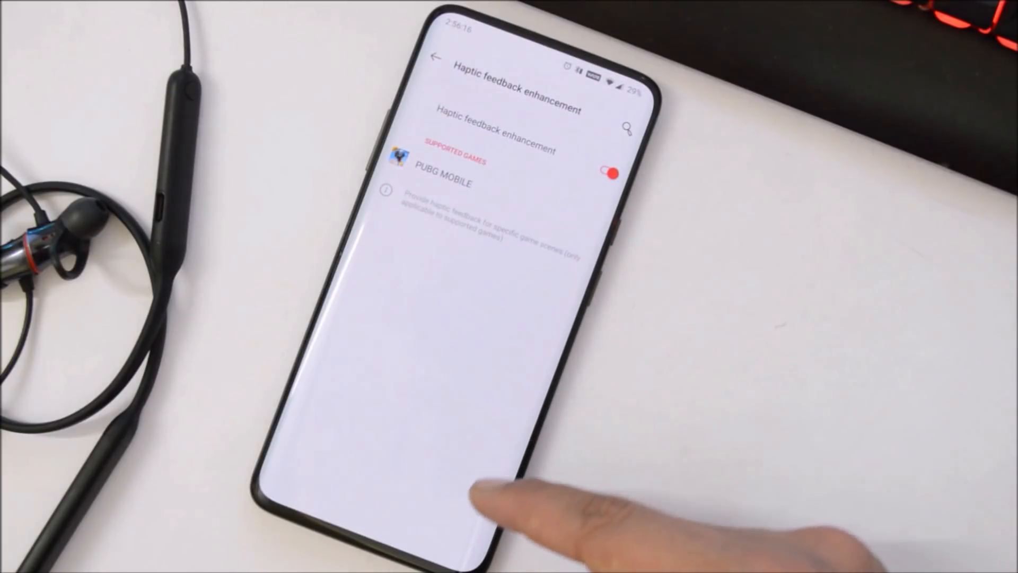
mouse_move(585, 364)
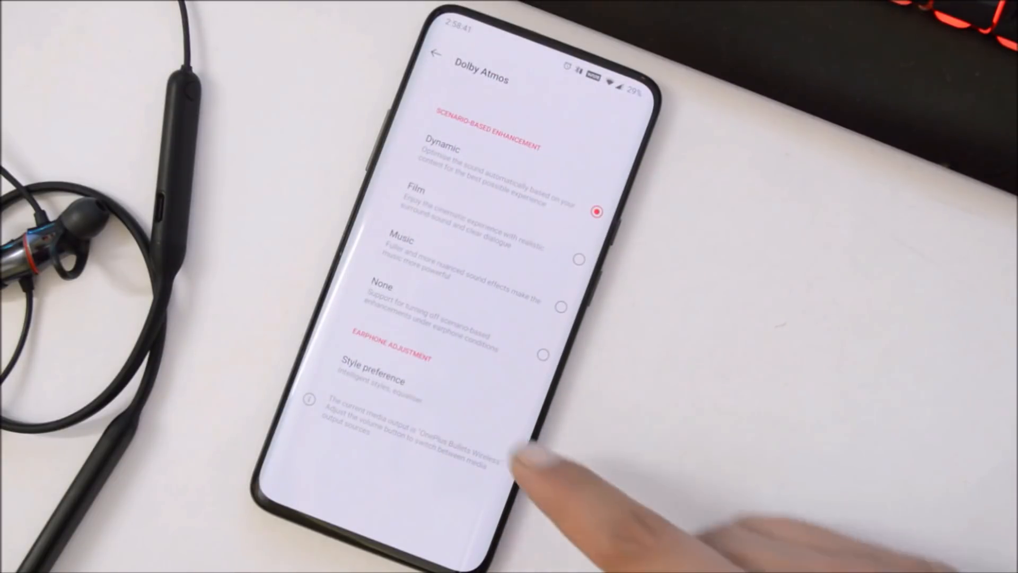
Step: View the Dolby Atmos scenario options Dynamic, Film, Music and None, with Film selected
click(372, 382)
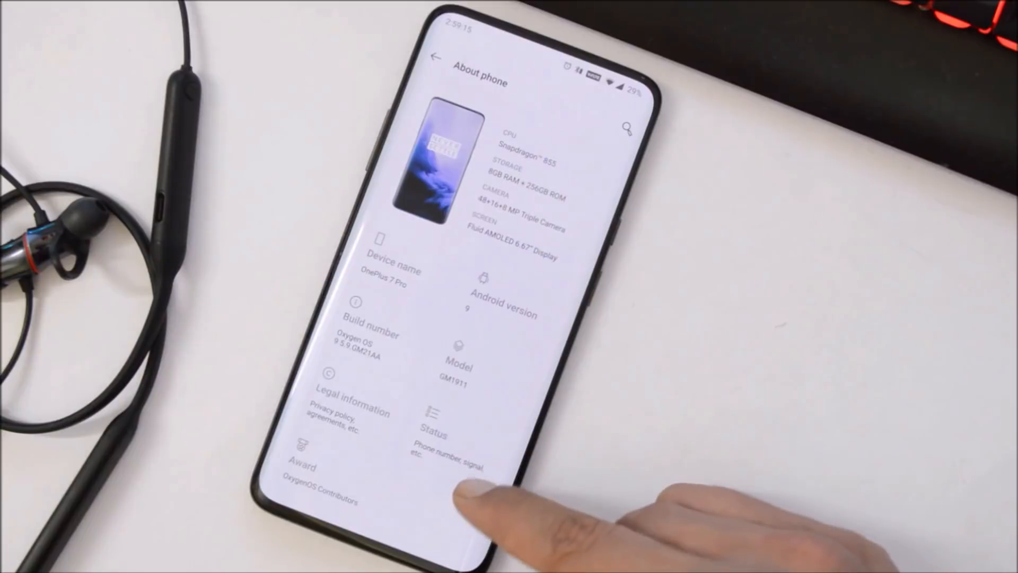
Step: Show Android 9 details: security patch 1 June 2019, build Oxygen OS 9.5.9 GM21AA
click(505, 291)
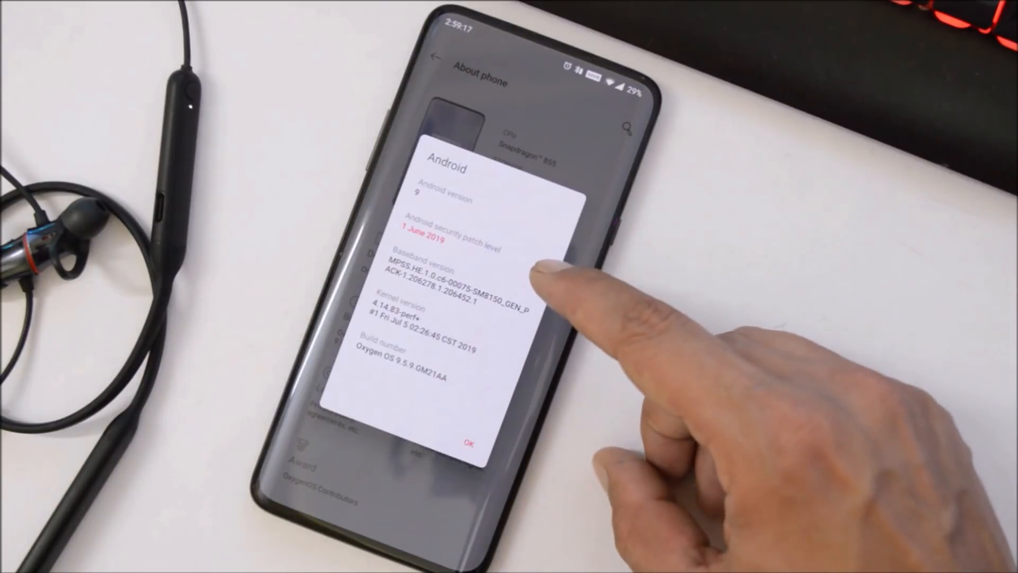